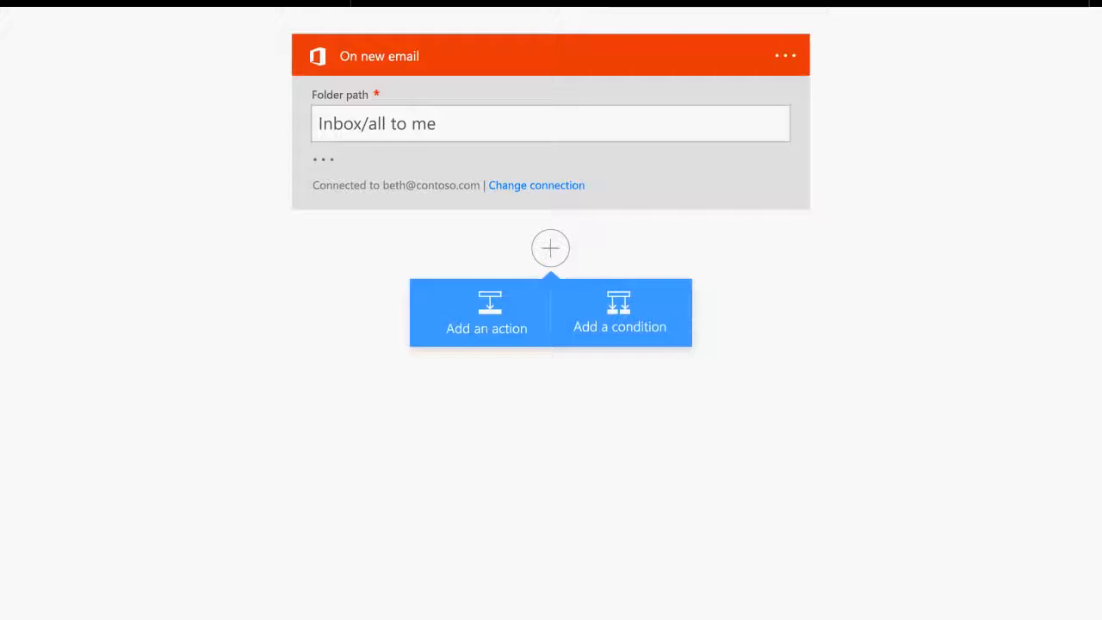
- Add a 'Send a text message' action beneath the 'On new email' trigger
{"action": "left_click", "coordinate": [485, 328]}
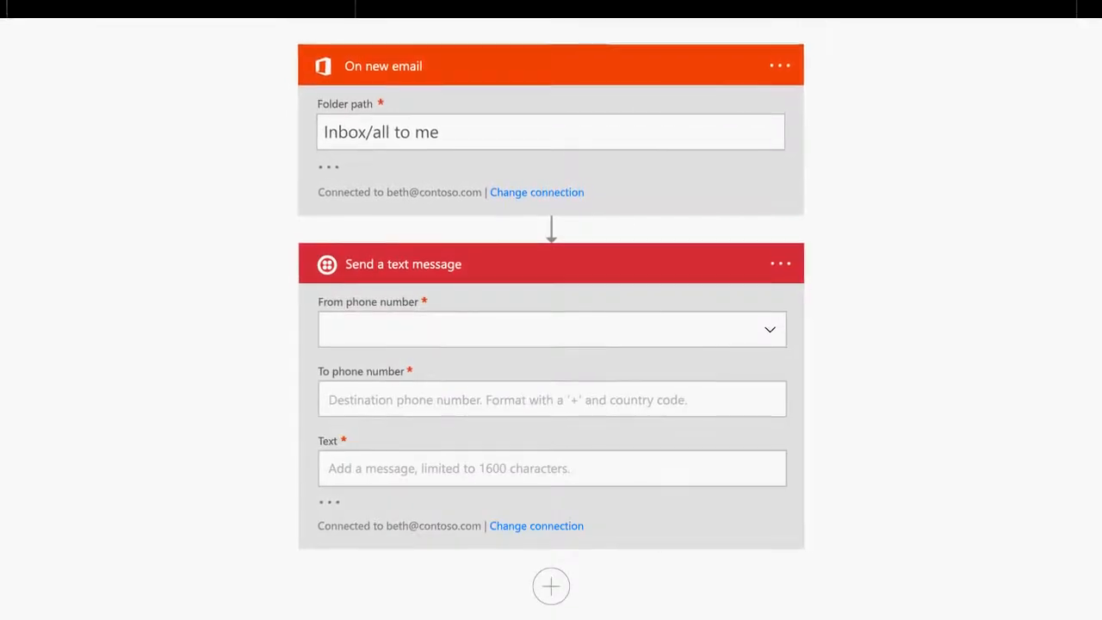